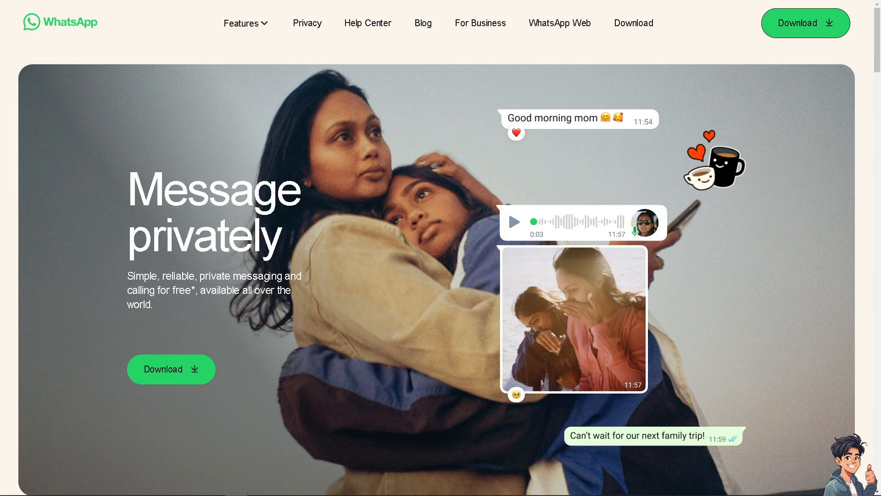
pyautogui.moveTo(480, 23)
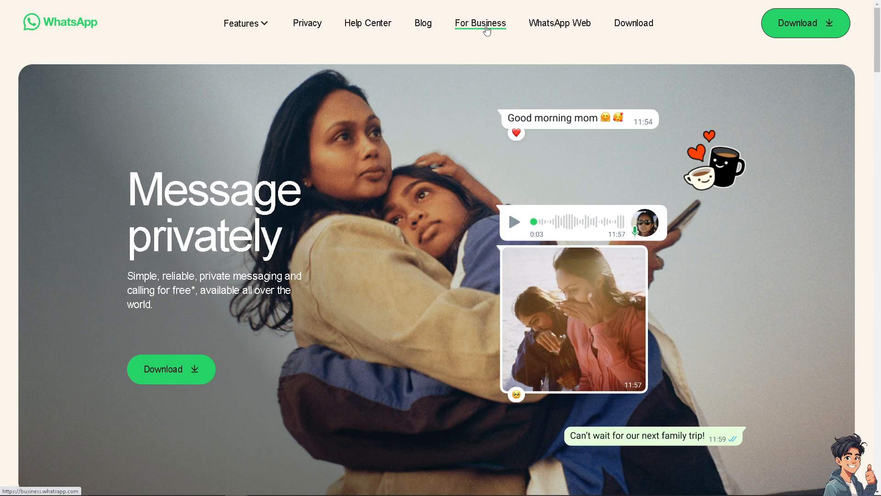
# - Go to the WhatsApp Business site via For Business in the top navigation
pyautogui.click(480, 23)
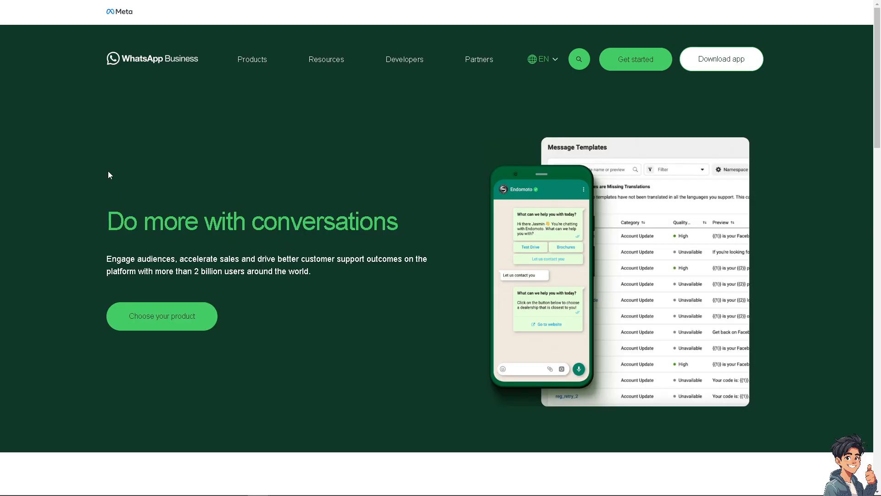
pyautogui.moveTo(166, 192)
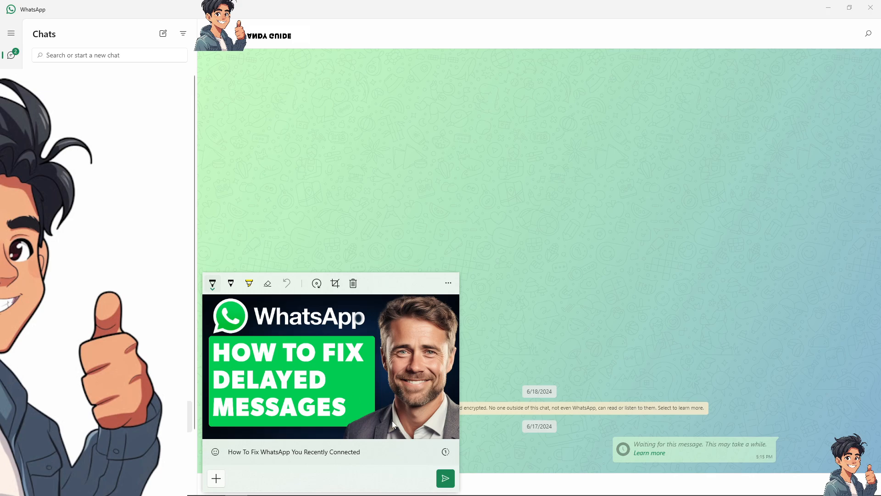
# - Send the captioned thumbnail image to the self-chat, then head to Settings
pyautogui.click(444, 477)
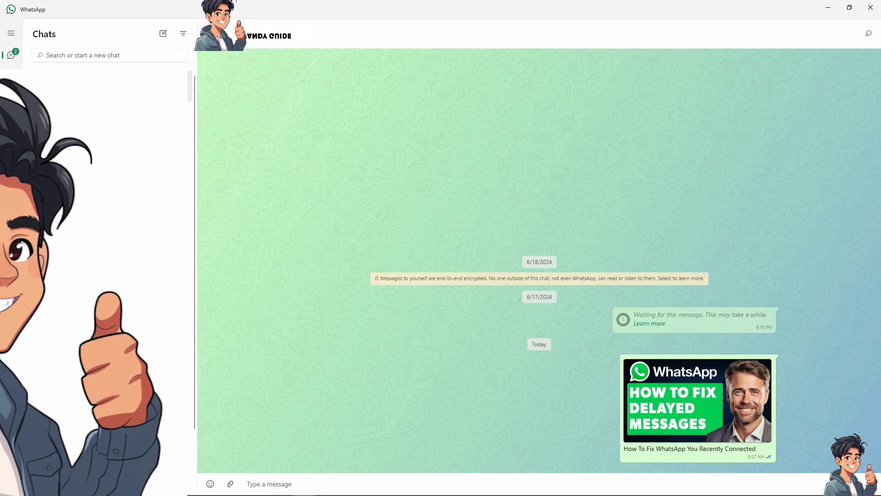
pyautogui.click(11, 33)
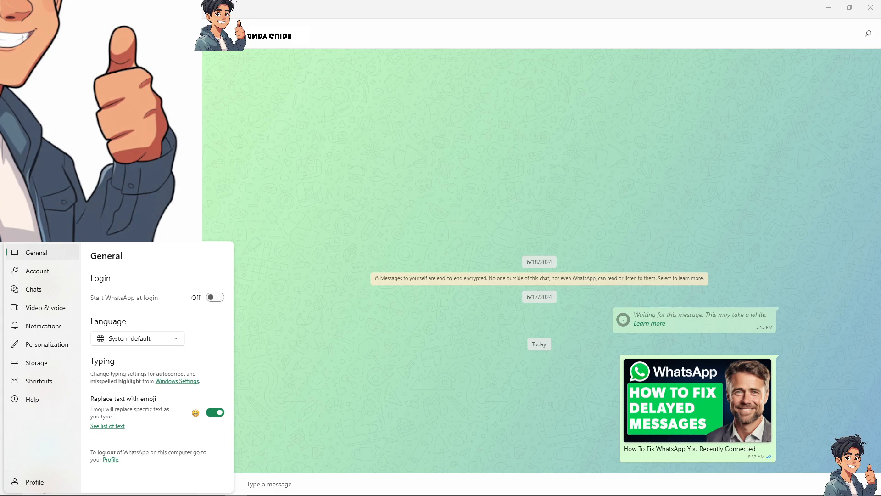
pyautogui.moveTo(49, 283)
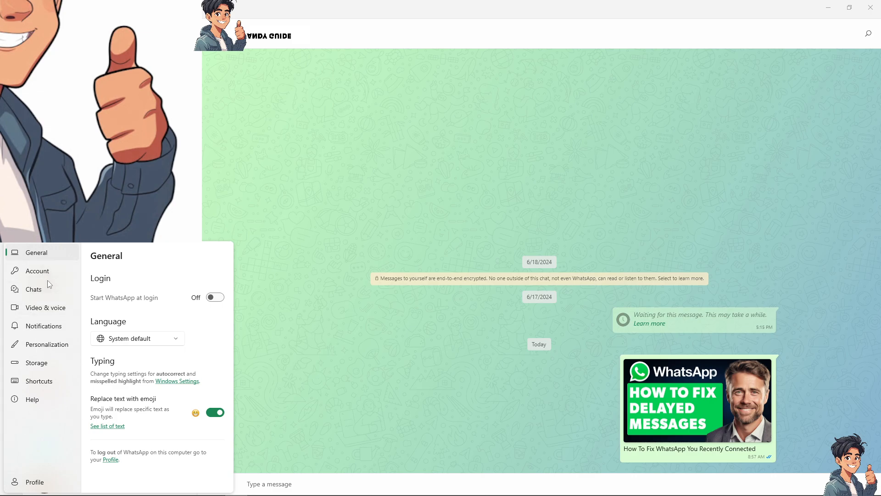
# - Review Notifications settings, leaving message, call and reaction notifications all on
pyautogui.click(43, 325)
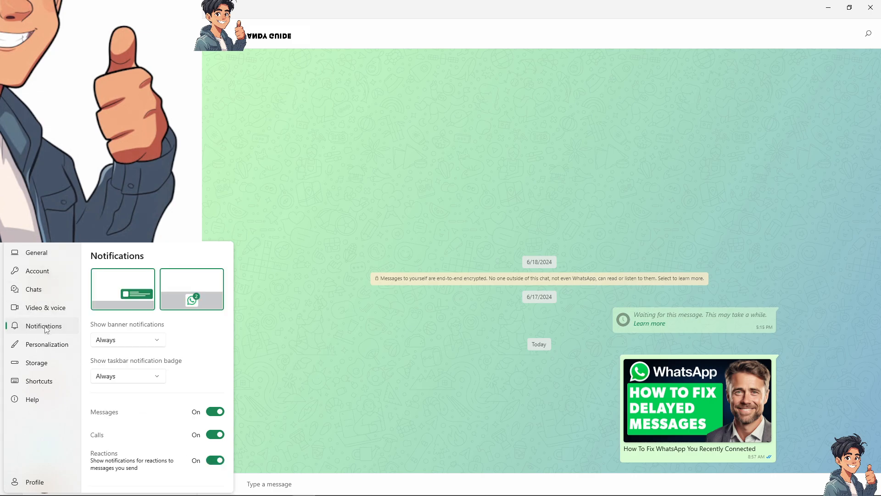
pyautogui.moveTo(179, 342)
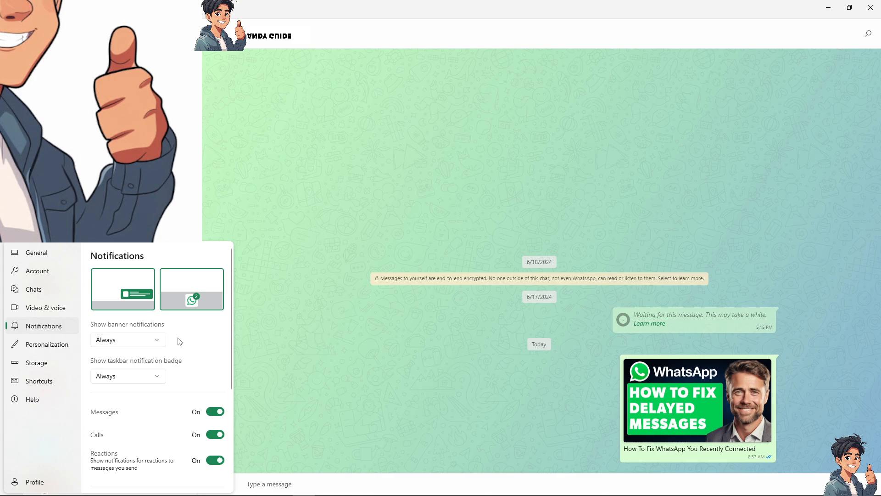
pyautogui.moveTo(193, 385)
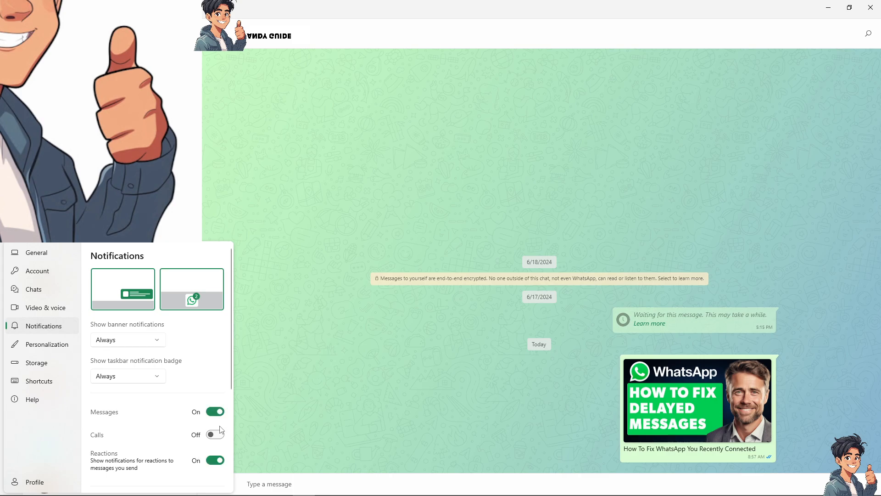
pyautogui.click(214, 434)
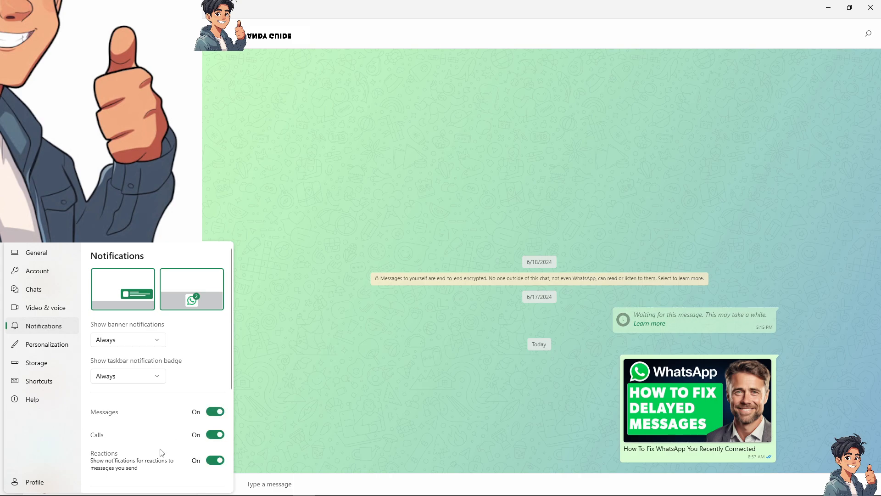
pyautogui.moveTo(150, 468)
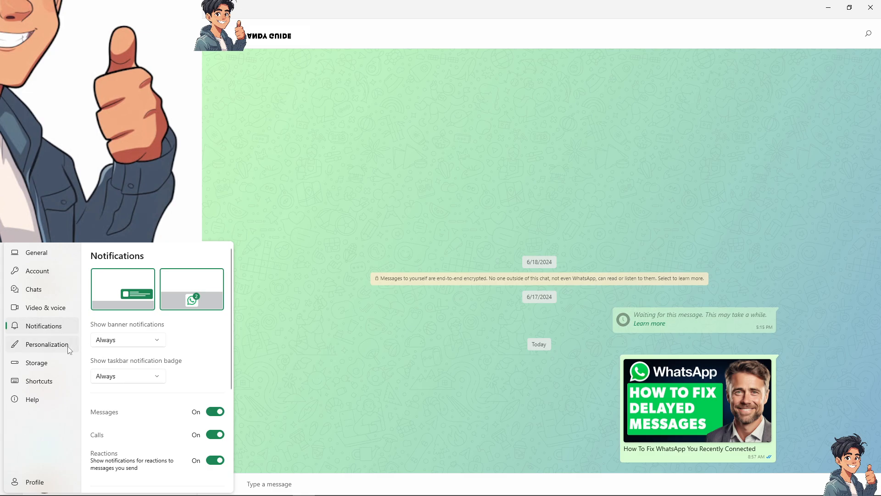
# - Check Personalization then Video & voice, showing camera permissions disabled and no cameras found
pyautogui.click(46, 344)
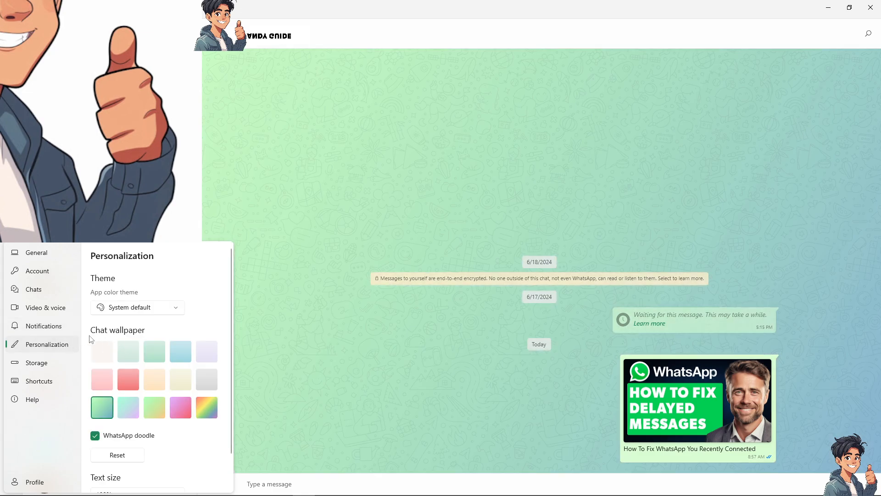
pyautogui.click(44, 307)
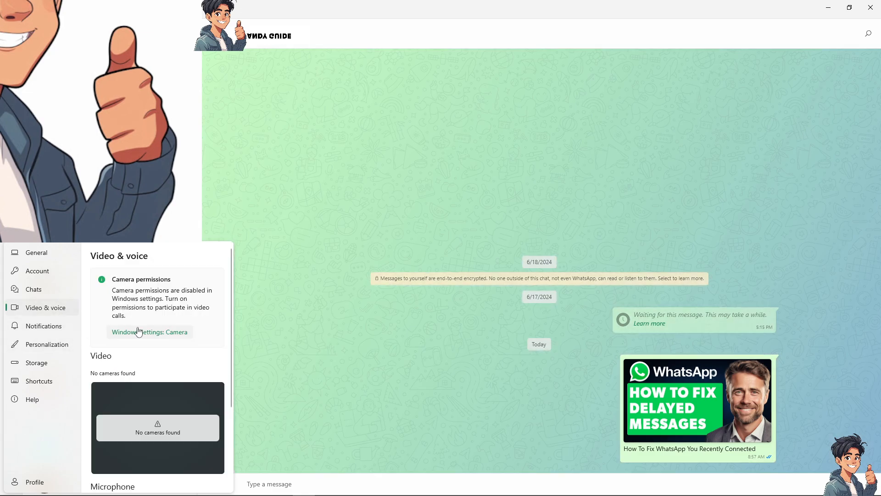
pyautogui.moveTo(155, 325)
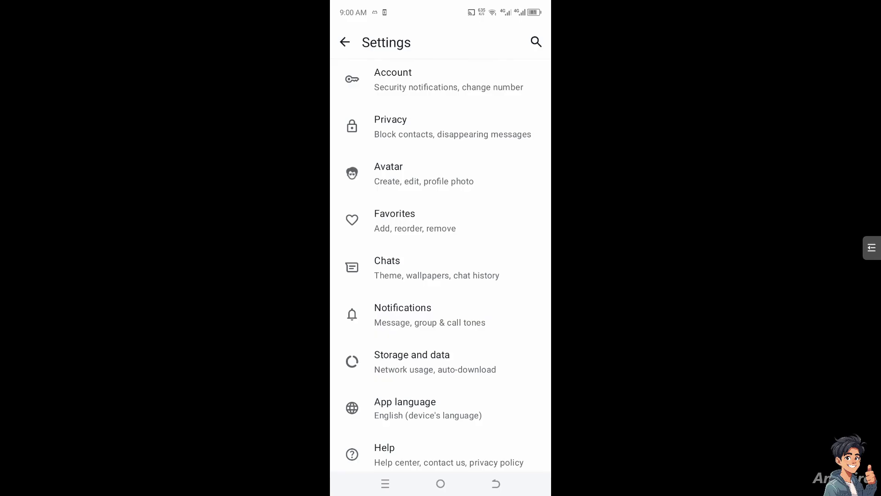
# - Look through Account and Privacy settings in WhatsApp Android, then return to the Settings list
pyautogui.scroll(-3)
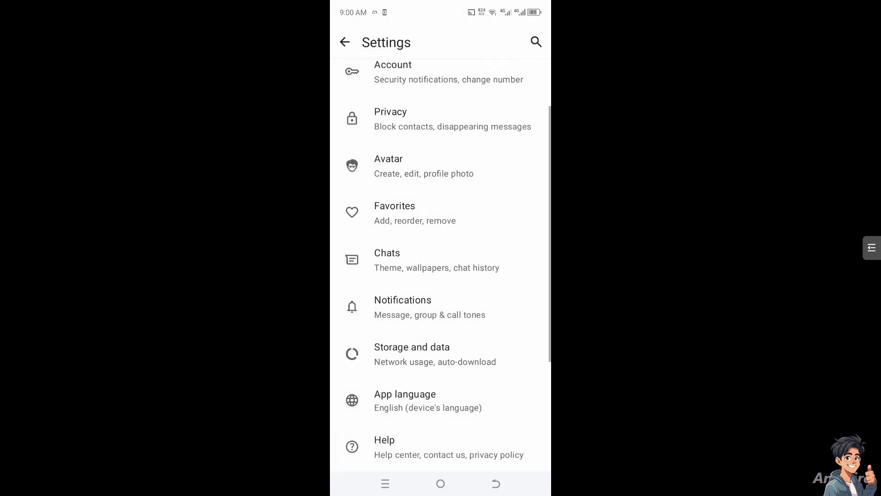
pyautogui.click(439, 71)
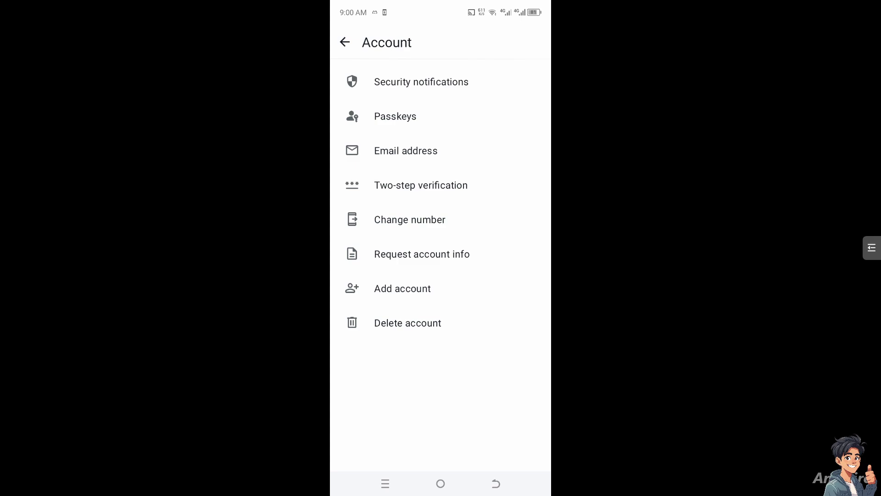
pyautogui.click(344, 42)
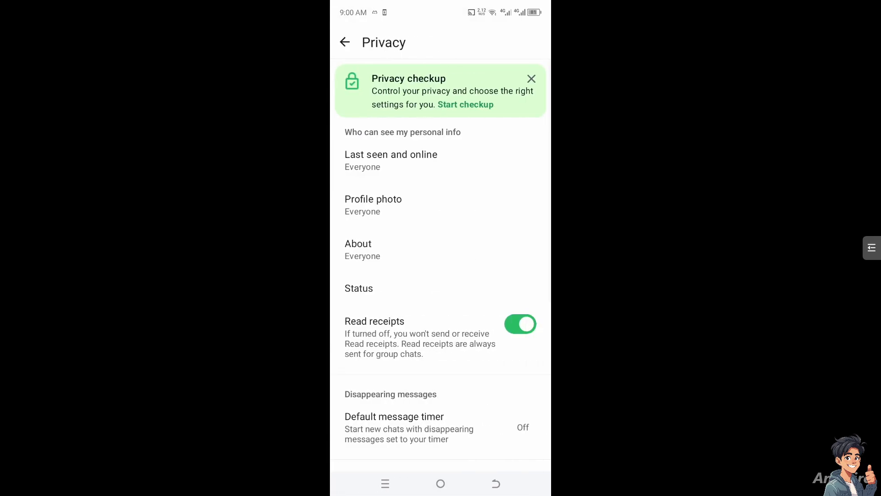
pyautogui.click(345, 41)
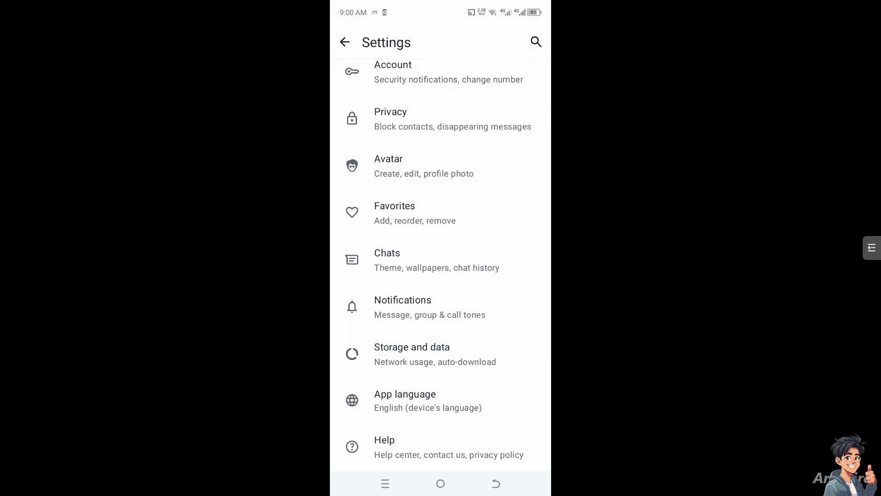
pyautogui.click(402, 307)
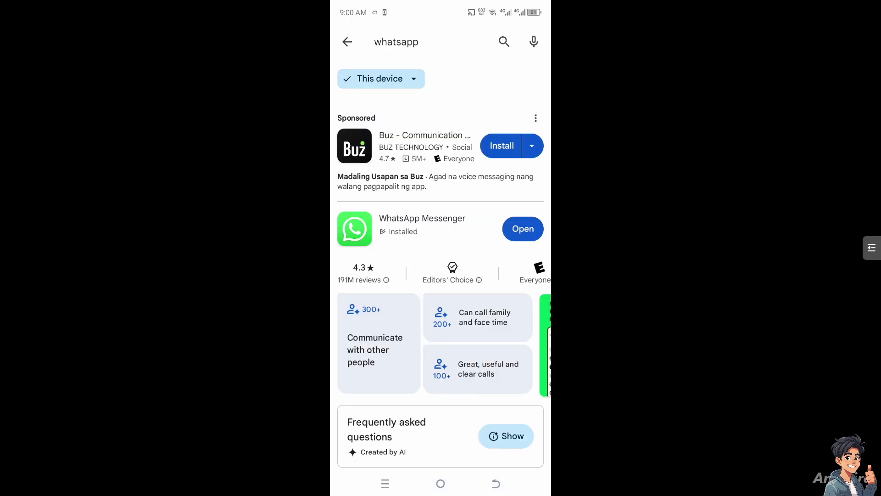
# - Scroll the Play Store whatsapp results to the installed WhatsApp Messenger listing
pyautogui.scroll(3)
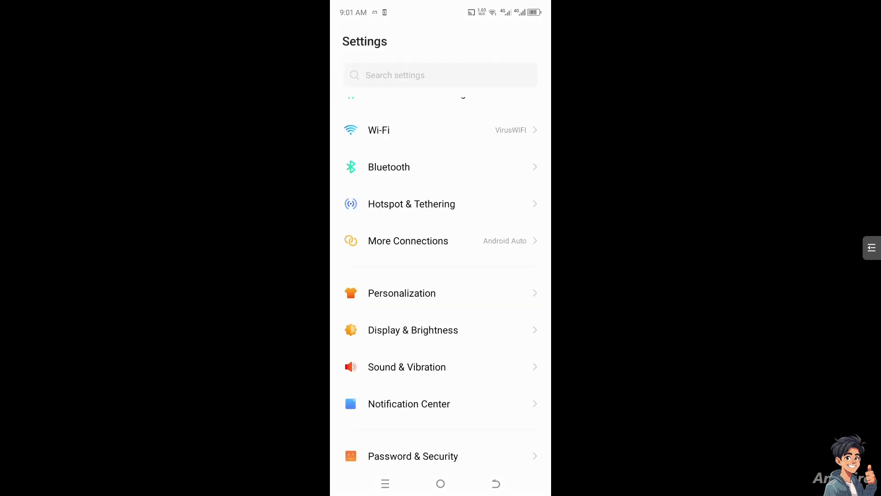
# - Find WhatsApp in App Management by searching 'whats' and show its app details
pyautogui.scroll(3)
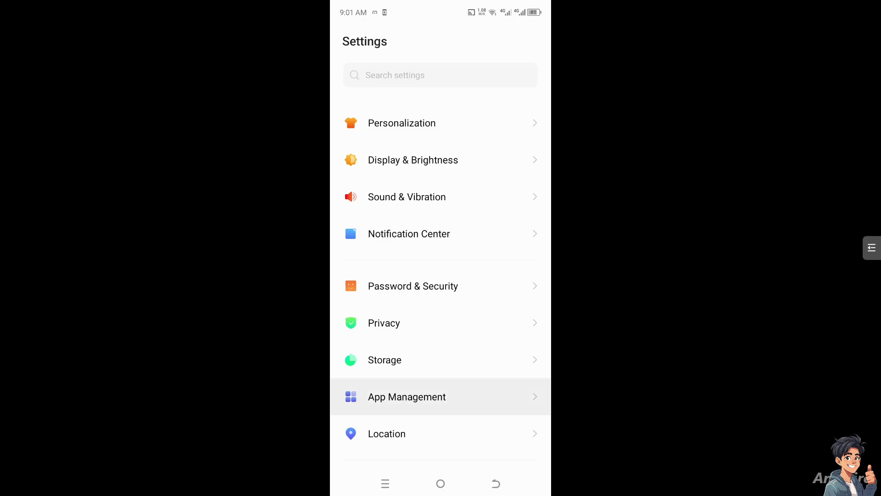
pyautogui.click(407, 397)
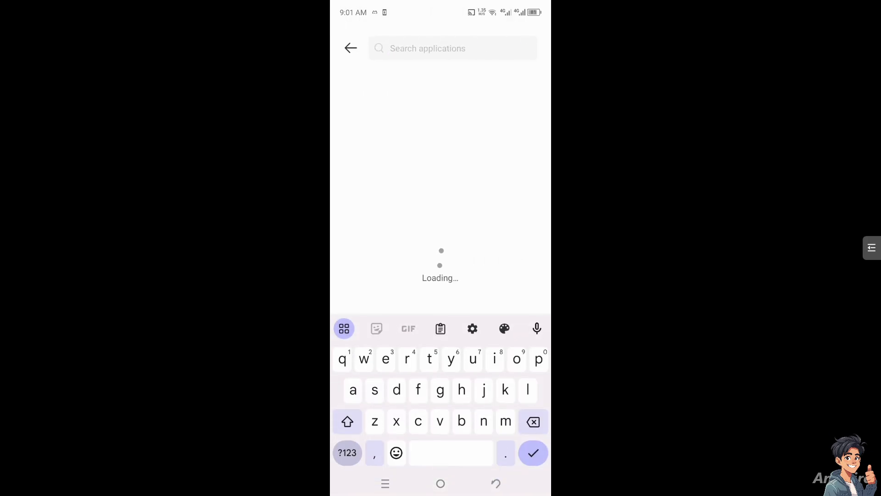
pyautogui.write('whats')
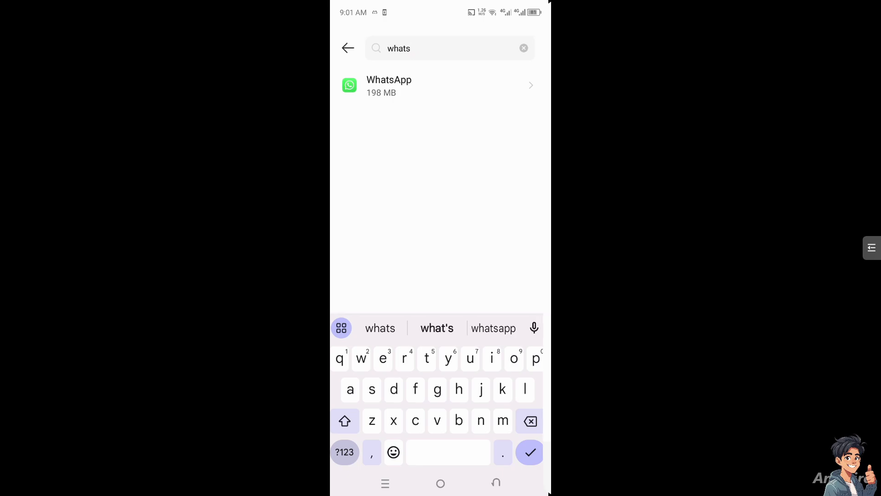
pyautogui.click(439, 86)
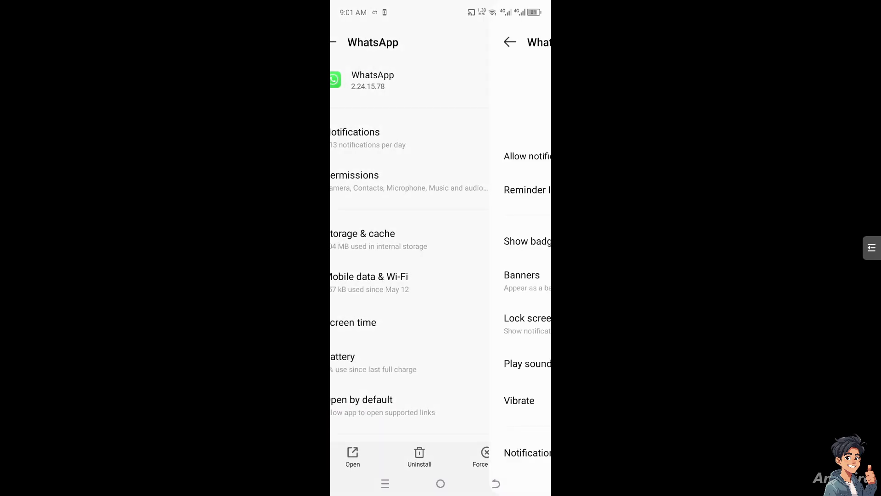
# - Review WhatsApp's allowed and not-allowed permissions, then return to App info
pyautogui.click(355, 138)
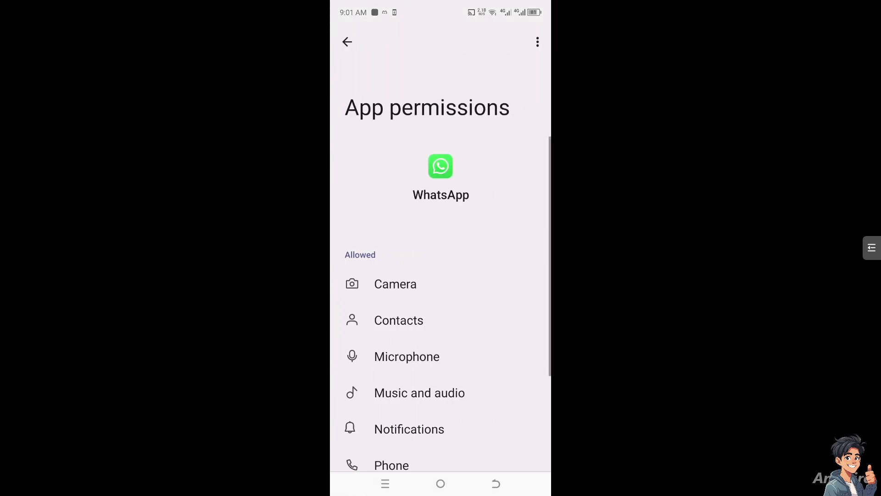
pyautogui.scroll(-3)
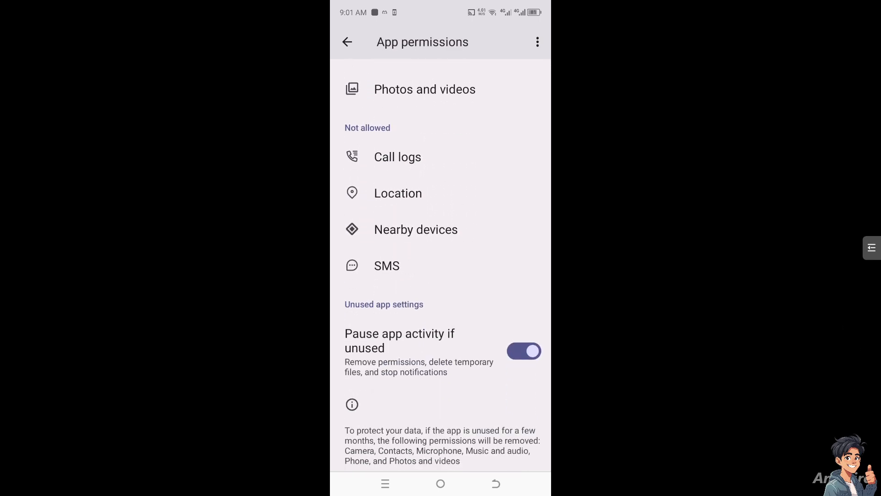
pyautogui.click(347, 41)
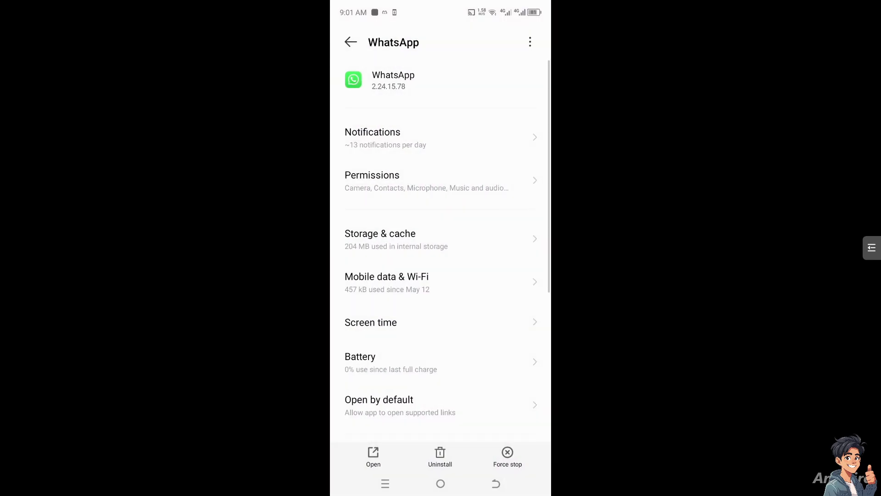
# - Check WhatsApp's Storage & cache usage twice from its App info page
pyautogui.click(380, 238)
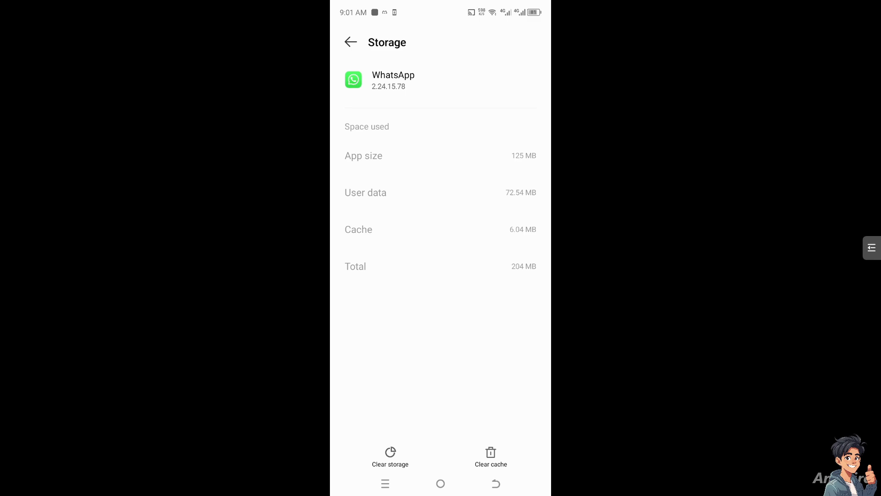
pyautogui.click(350, 41)
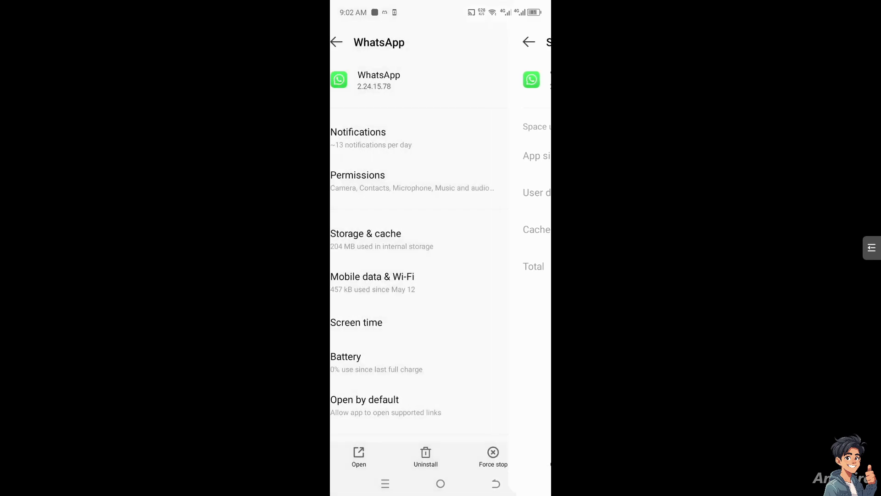
pyautogui.click(357, 181)
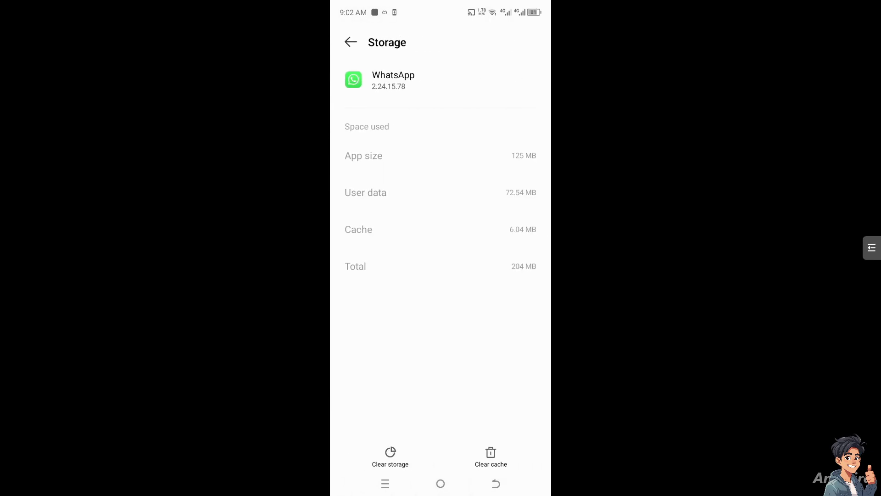
pyautogui.click(350, 43)
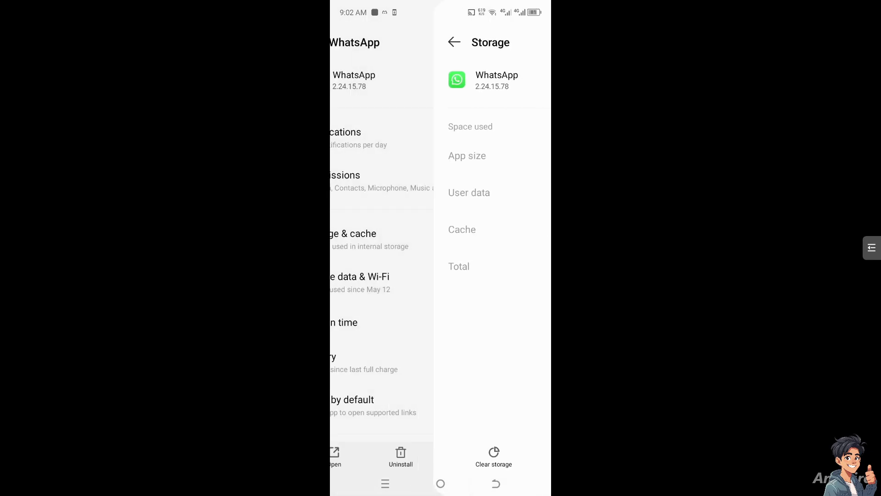
# - Check WhatsApp's Mobile data & Wi-Fi consumption and go back
pyautogui.click(454, 41)
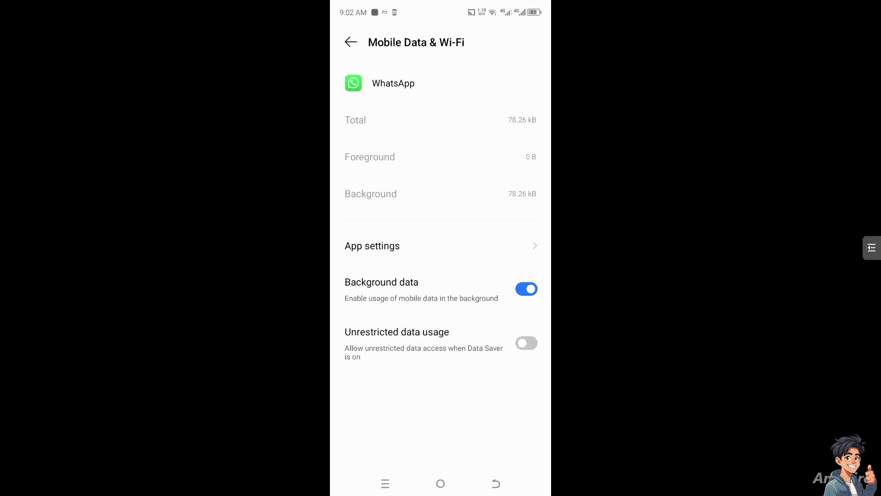
pyautogui.click(350, 43)
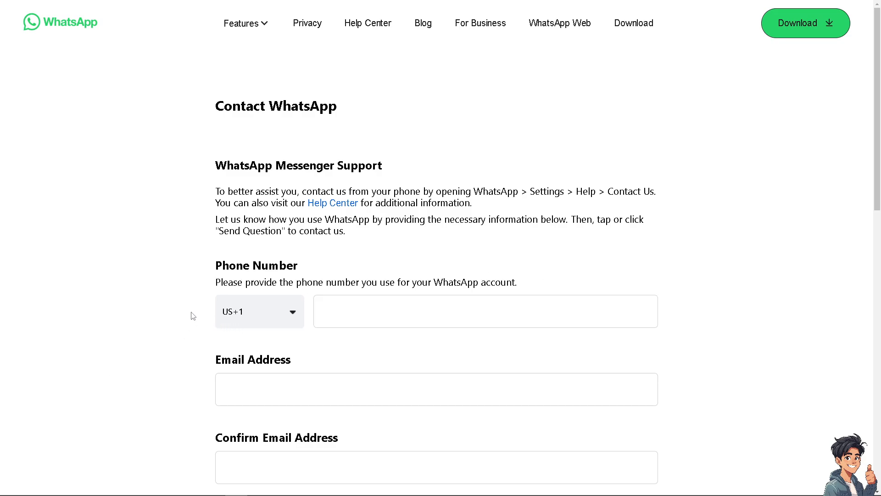
# - Choose Web and Desktop as WhatsApp usage on the Contact support form with the fix message
pyautogui.scroll(-3)
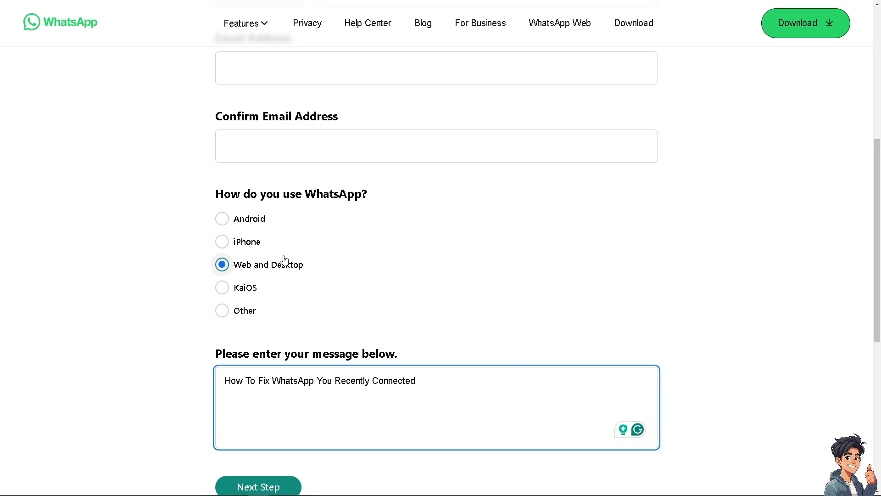
pyautogui.moveTo(222, 219)
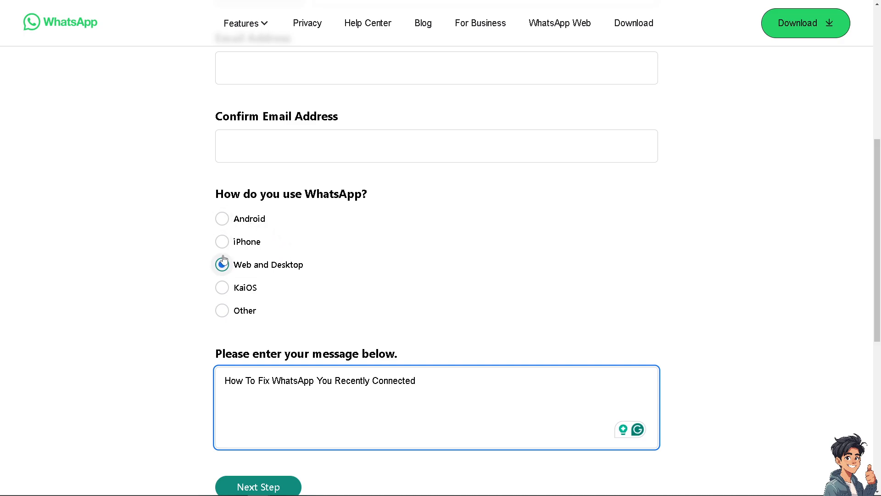
pyautogui.click(222, 264)
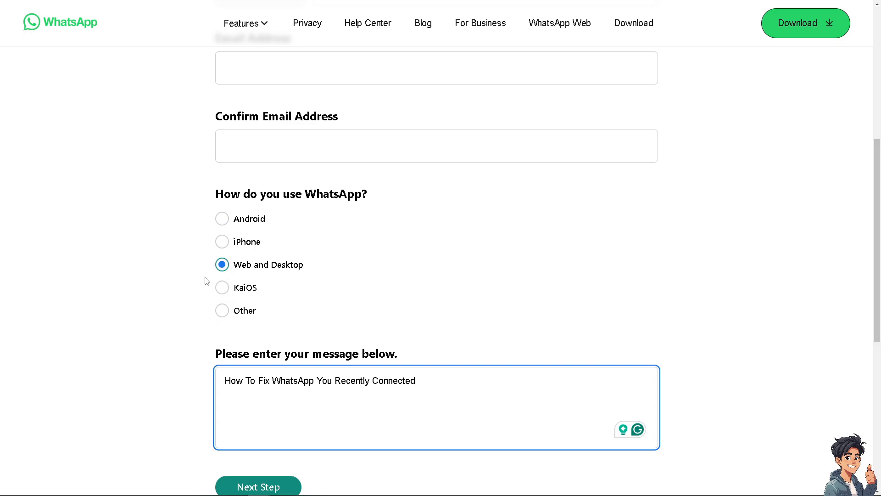
pyautogui.scroll(3)
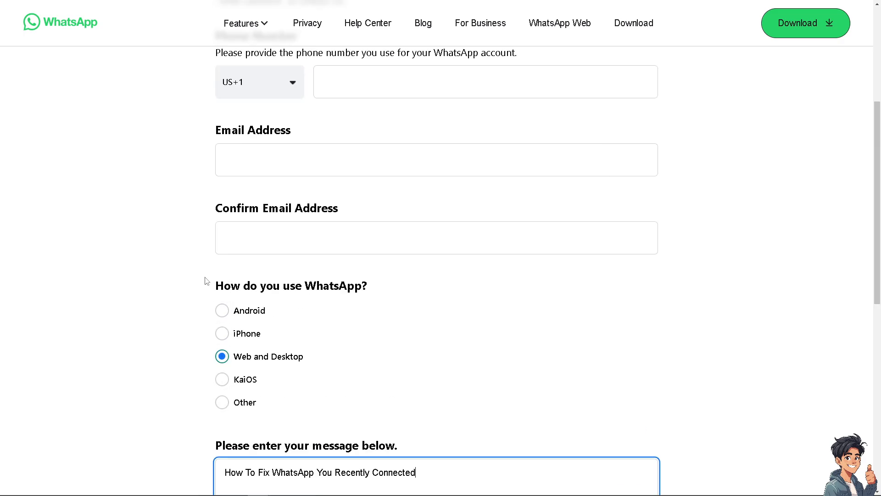
pyautogui.scroll(-3)
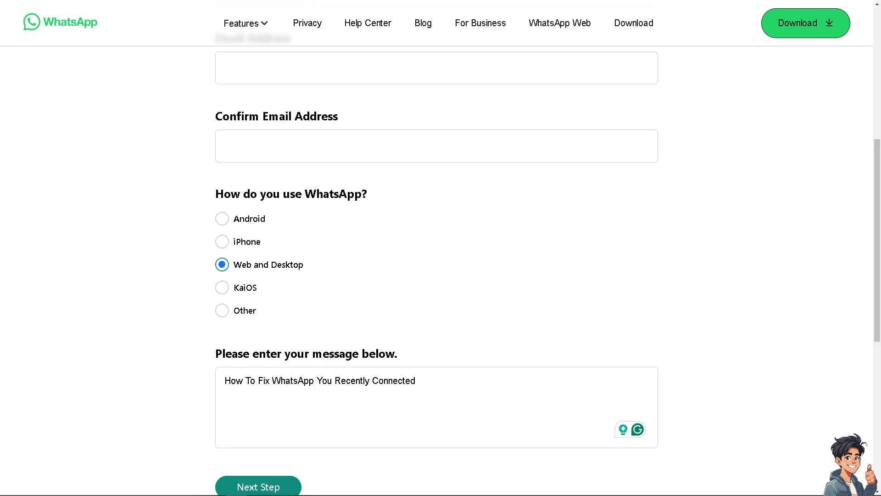